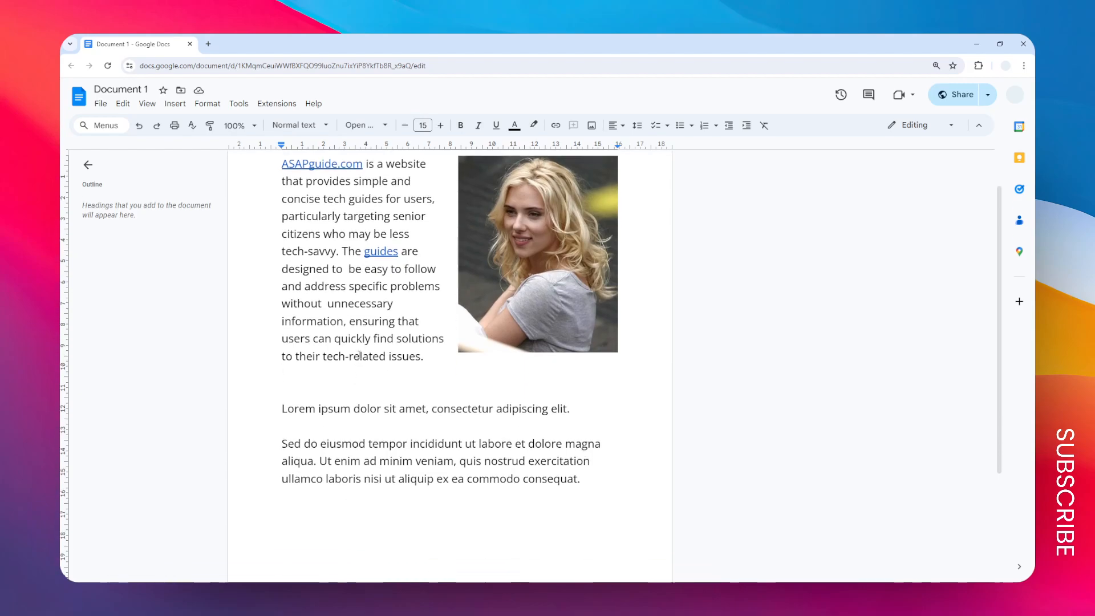
# Scroll to the second Lorem ipsum paragraph and try indenting it one step.
pyautogui.scroll(-3)
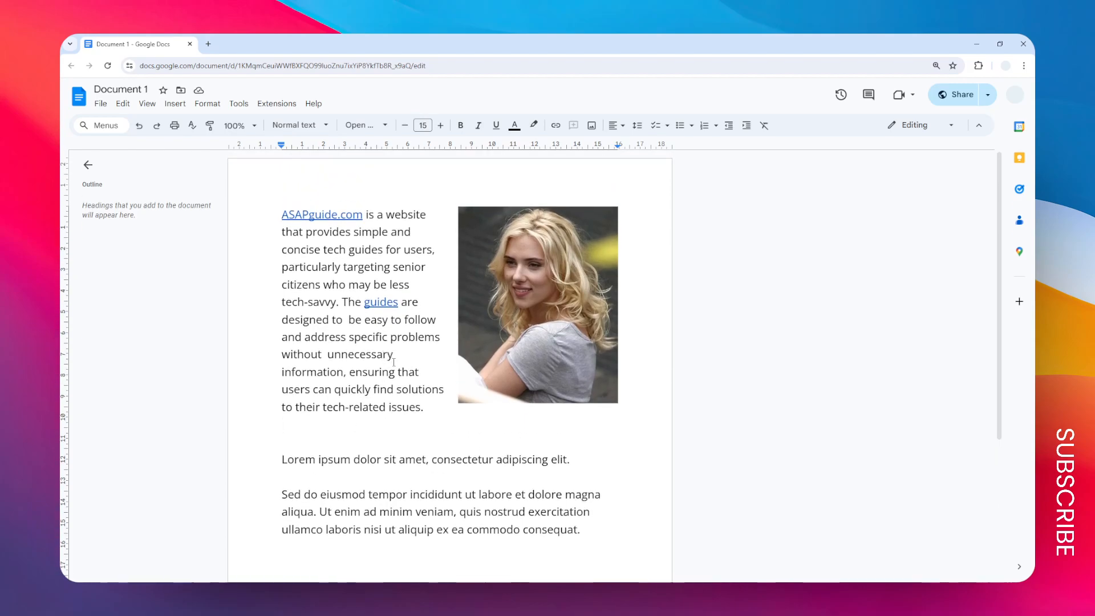
pyautogui.scroll(-3)
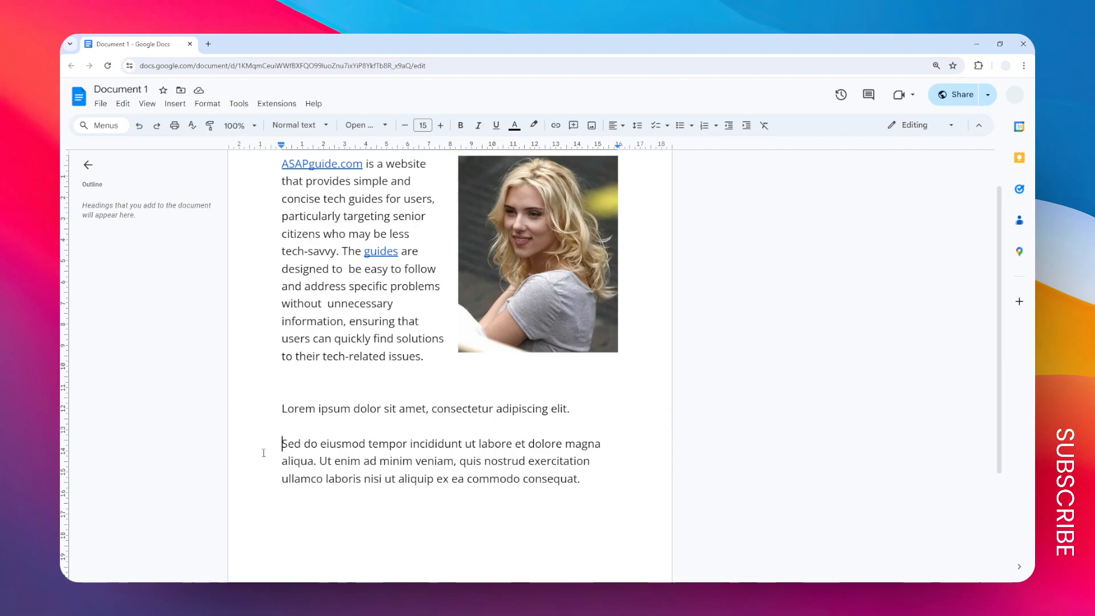
pyautogui.moveTo(746, 125)
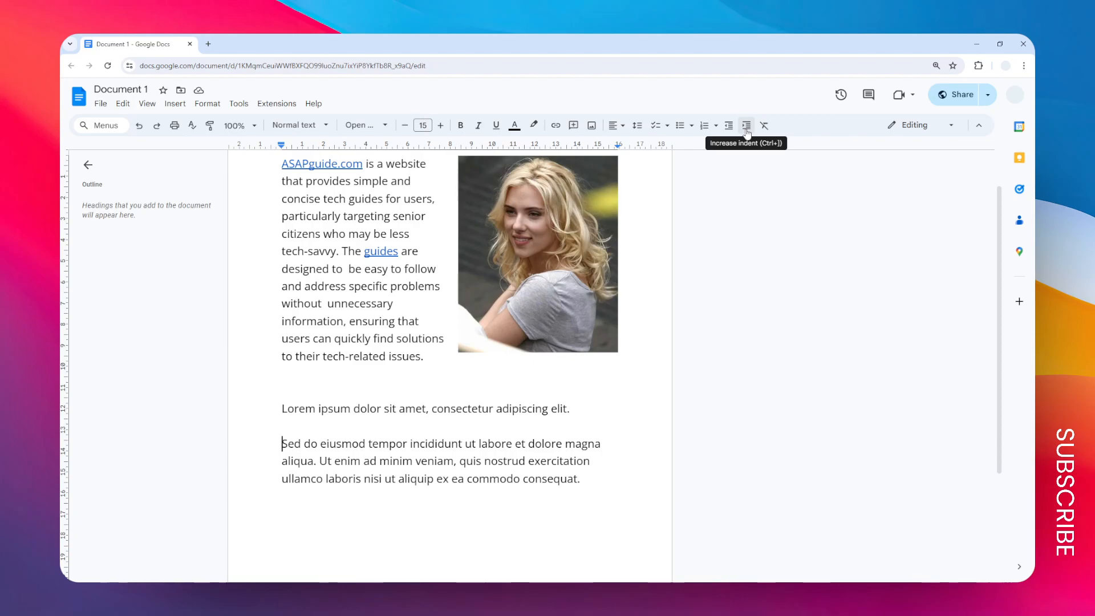
pyautogui.click(746, 125)
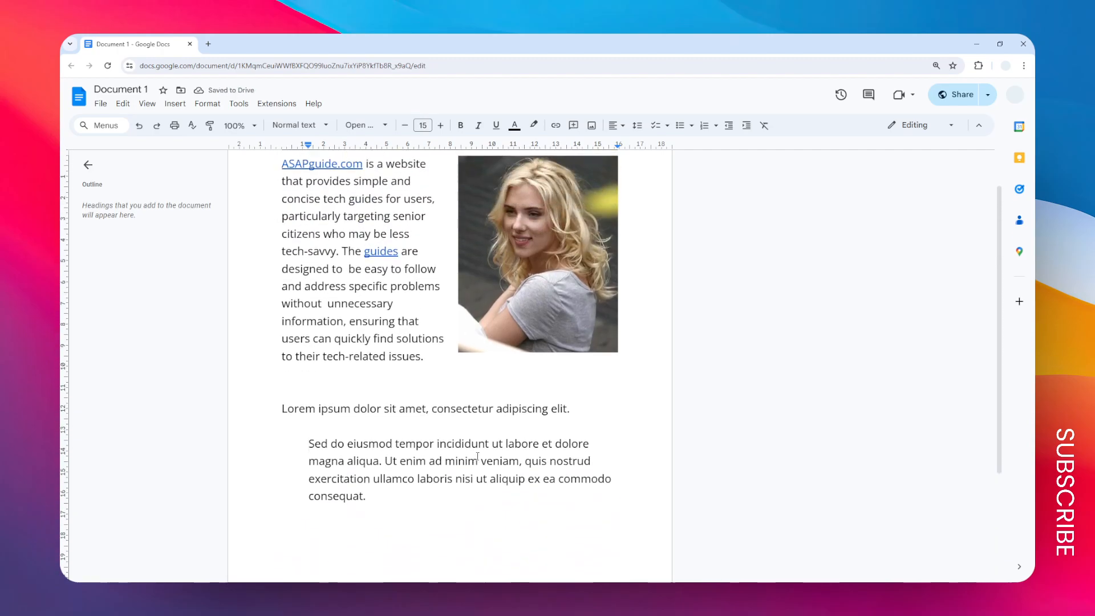
pyautogui.moveTo(427, 420)
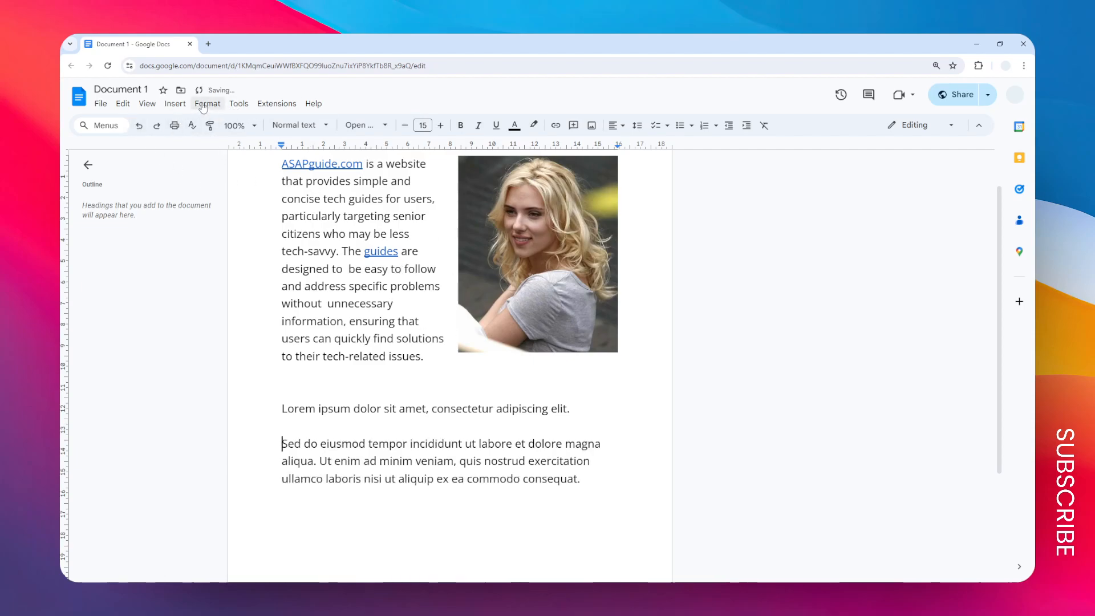
# Bring up Indentation options for the paragraph, showing 0 cm left and right indents.
pyautogui.click(207, 103)
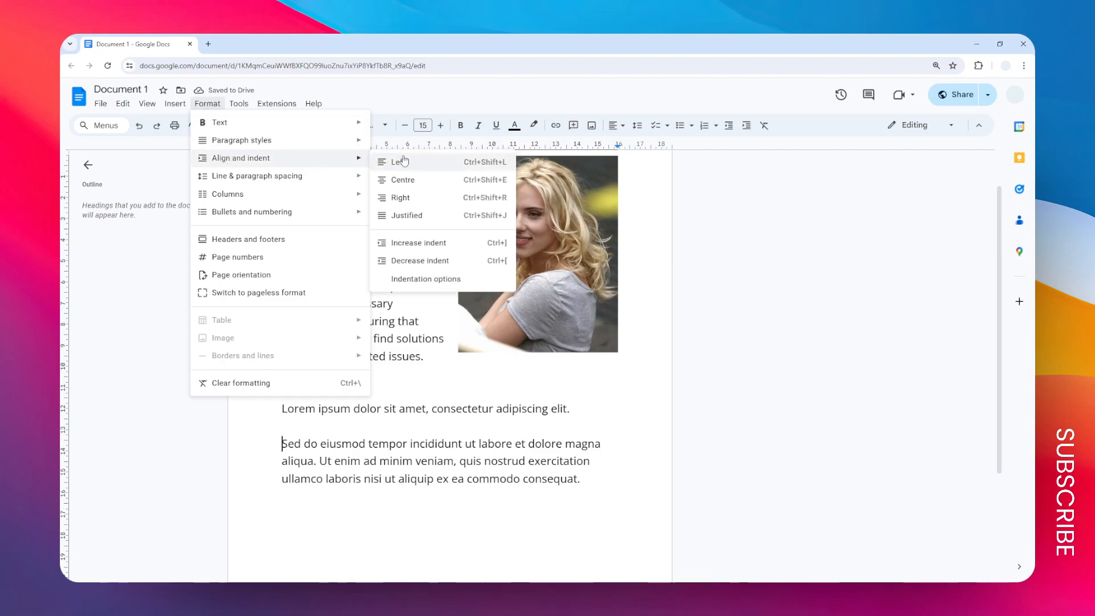
pyautogui.click(425, 279)
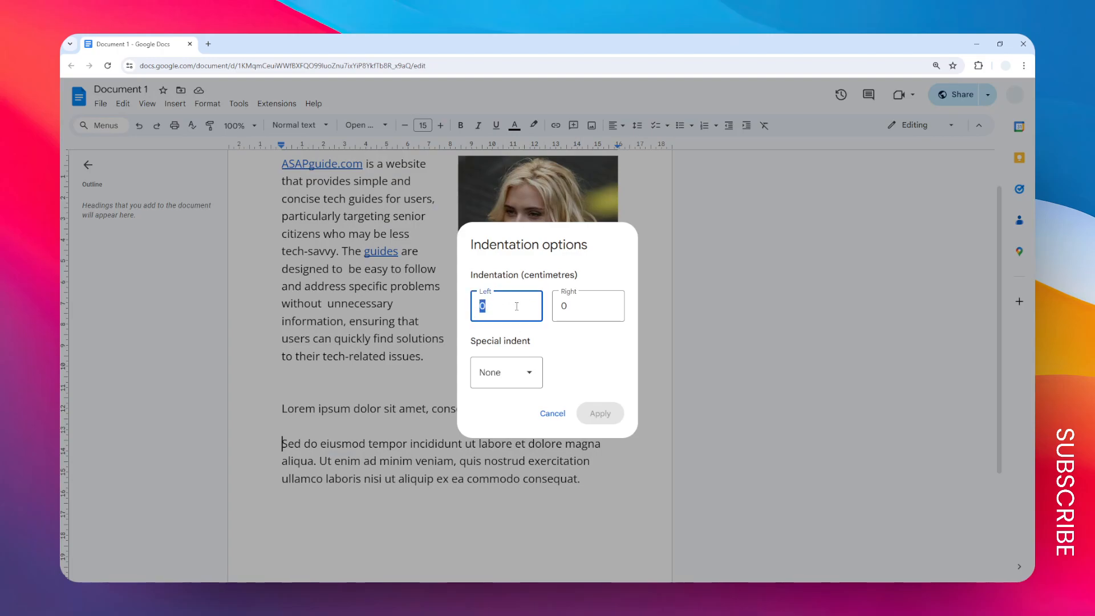
# Apply a 2 cm left indent to the second Lorem ipsum paragraph.
pyautogui.write('2')
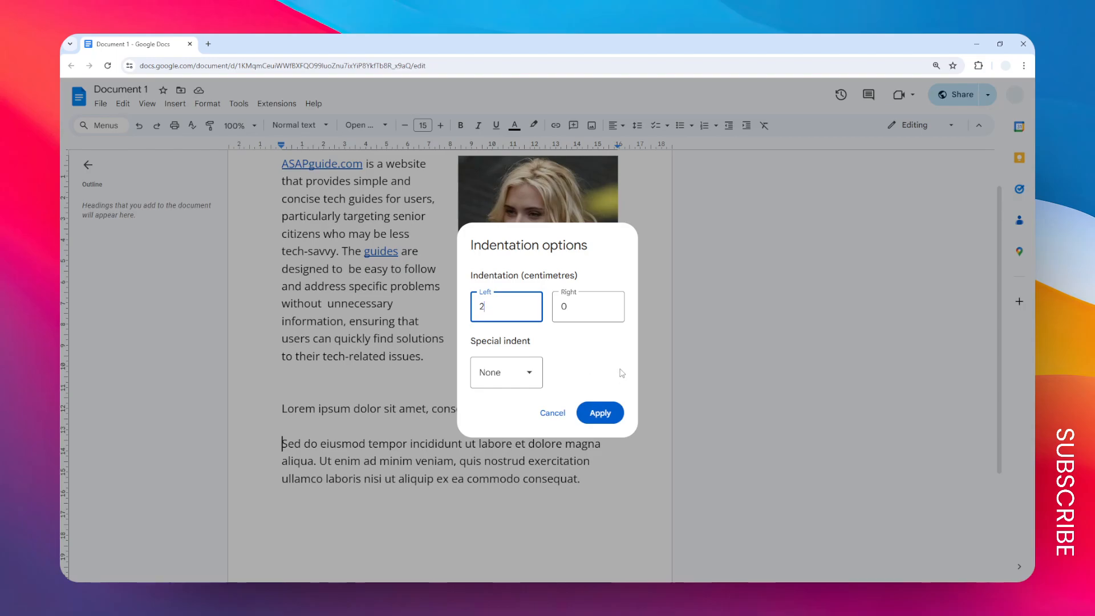
pyautogui.moveTo(625, 384)
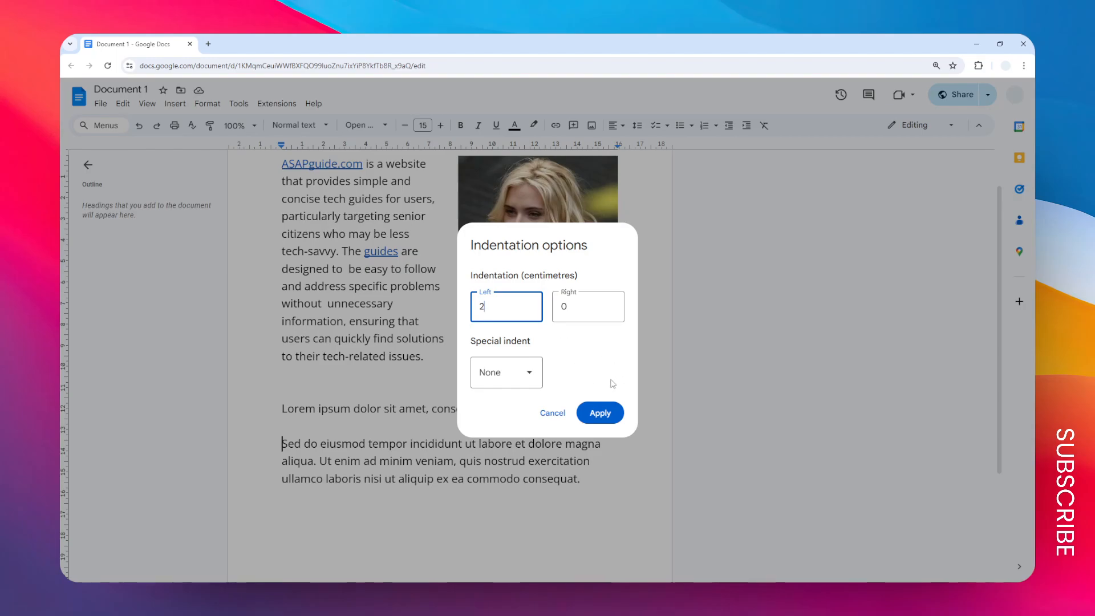
pyautogui.click(599, 412)
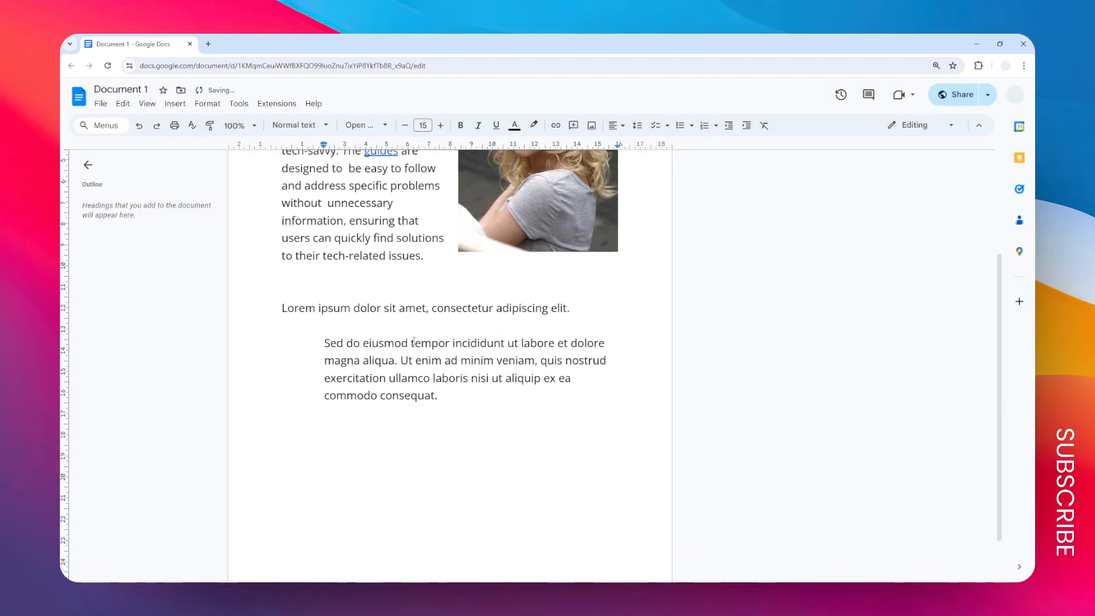